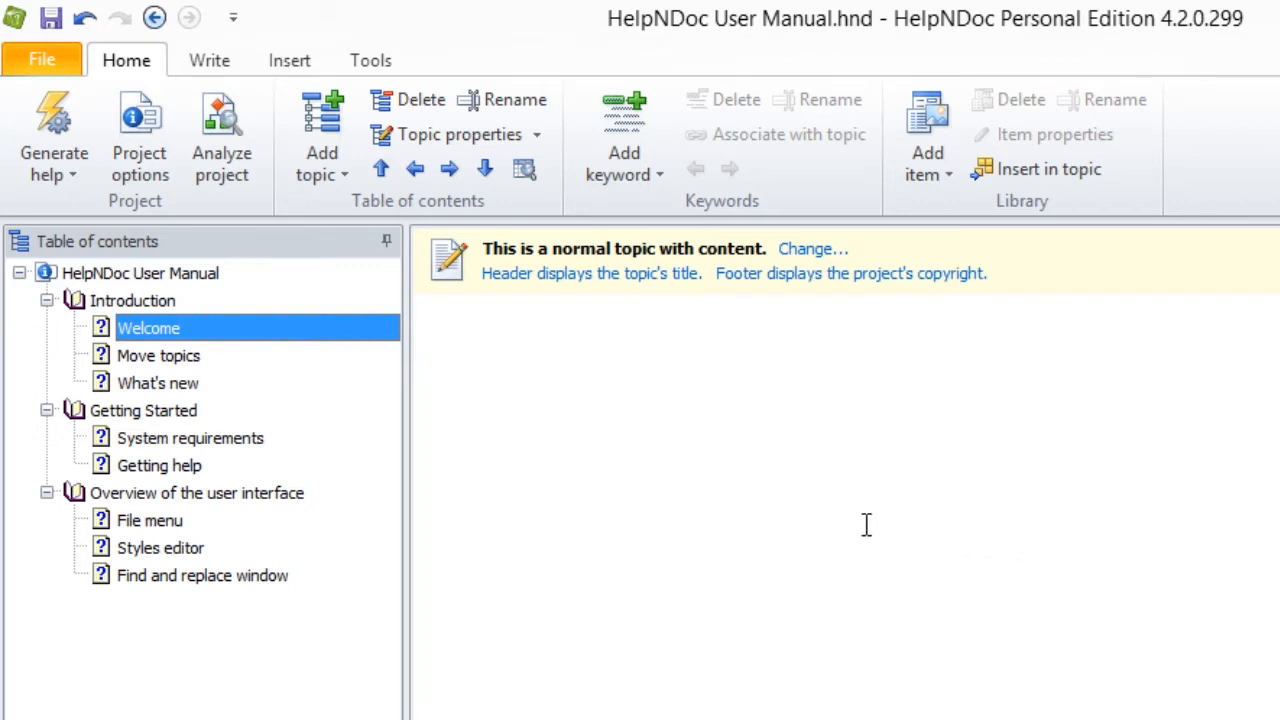
pyautogui.moveTo(584, 458)
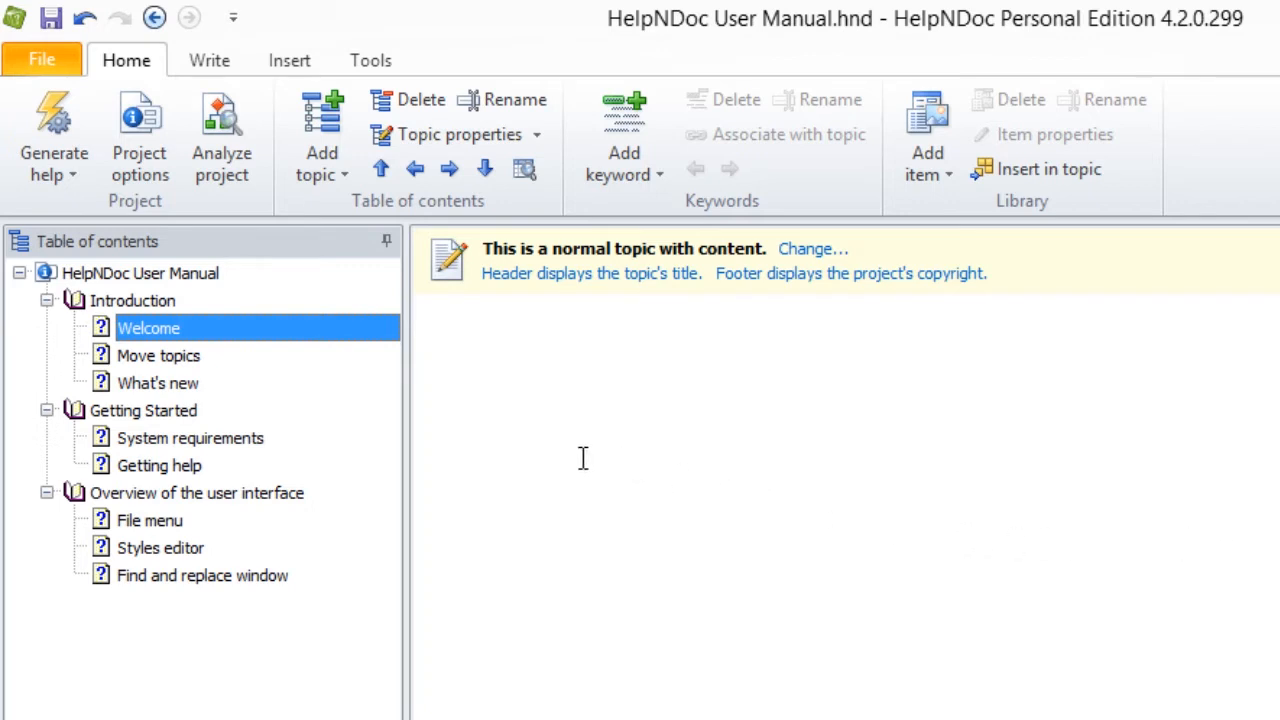
# Select the 'What's new' topic in the table of contents
pyautogui.click(158, 384)
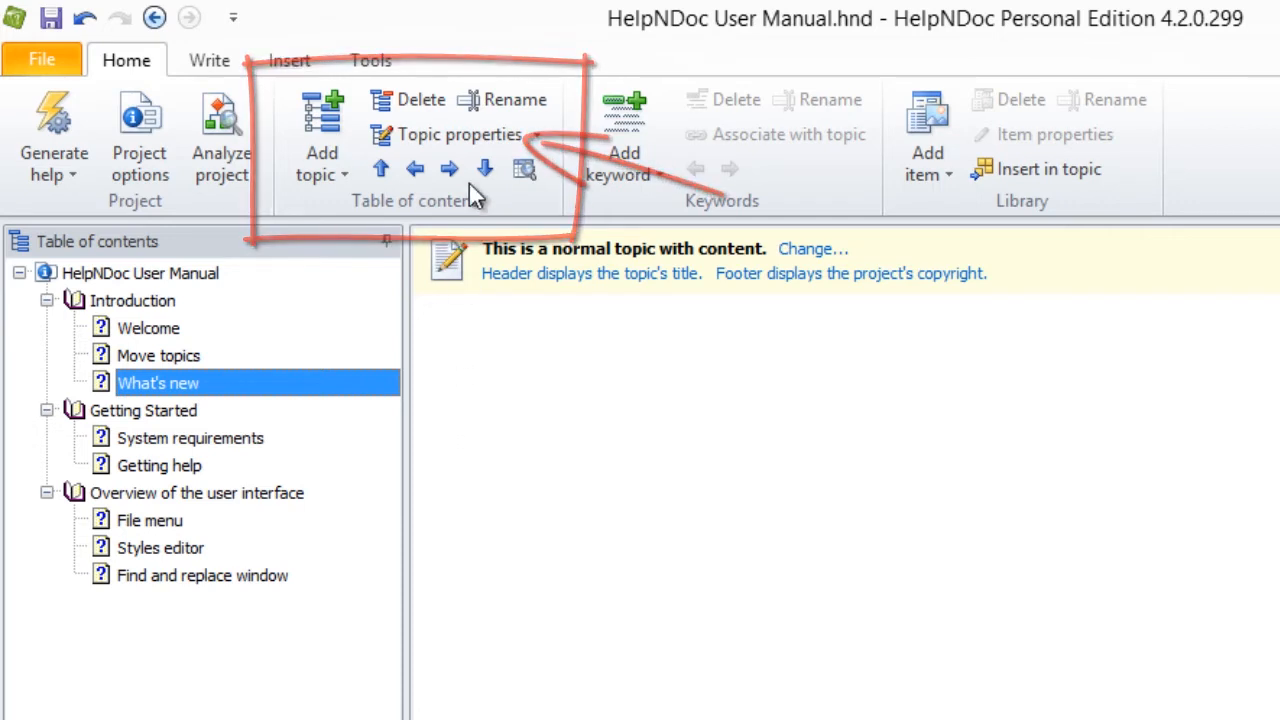
# Assign a custom gallery icon to the 'What's new' topic via its topic properties
pyautogui.click(460, 134)
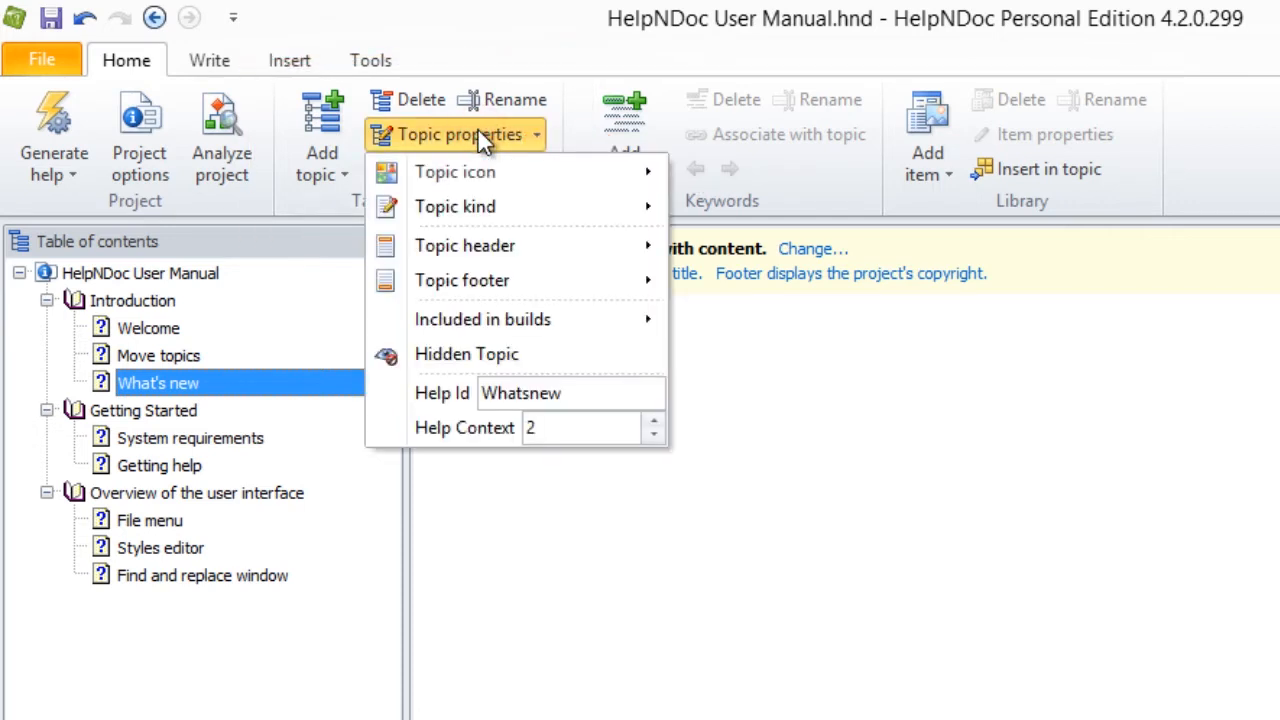
pyautogui.moveTo(456, 172)
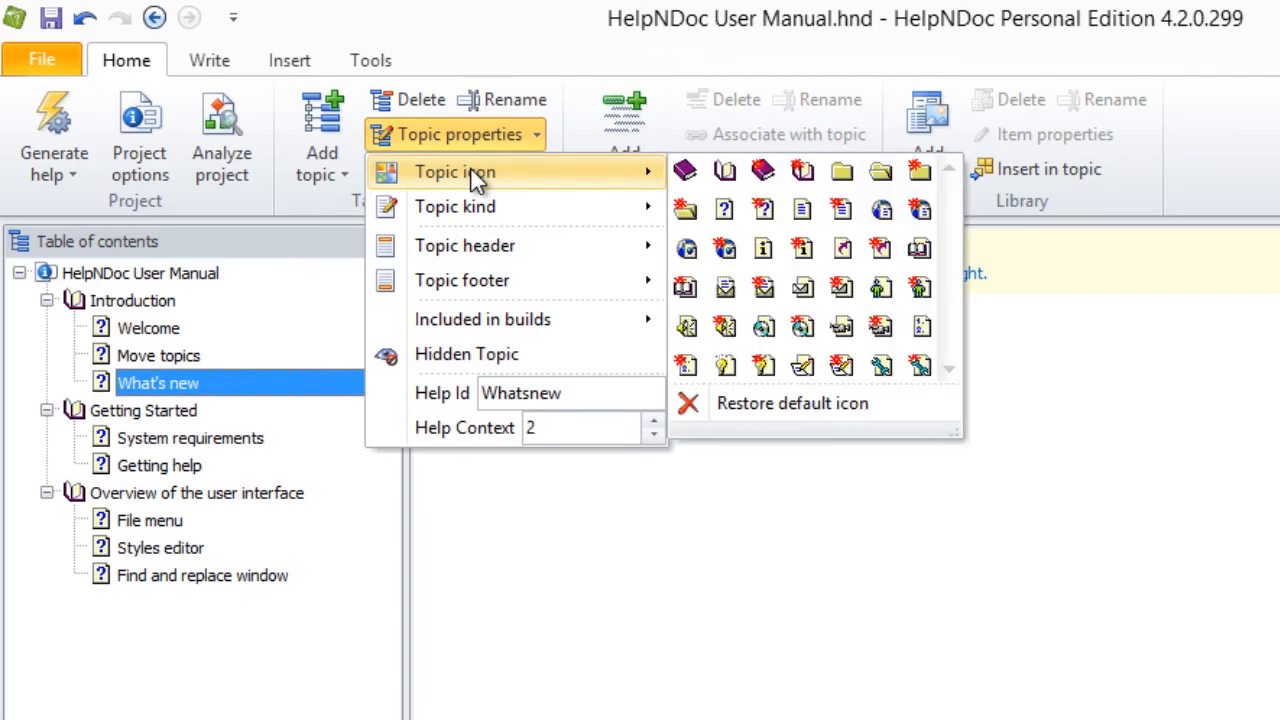
pyautogui.moveTo(650, 180)
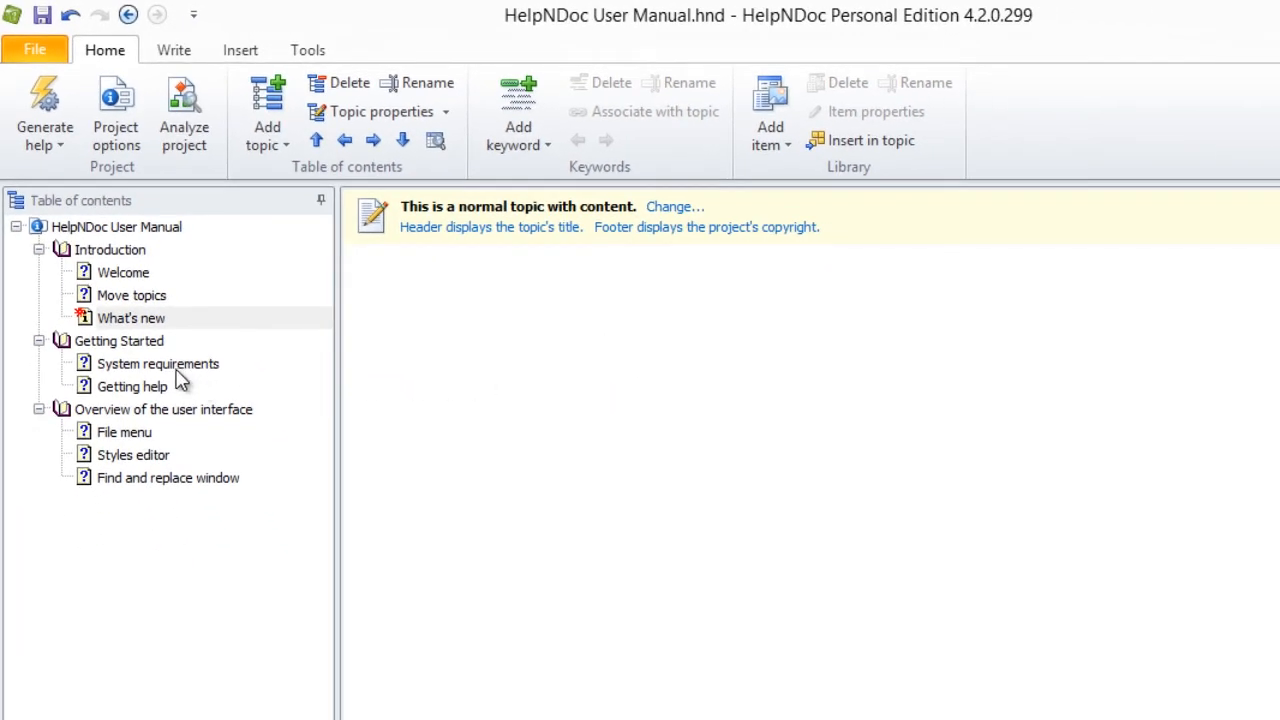
# Assign a custom gallery icon to 'System requirements' from its context menu's Topic icon list
pyautogui.rightClick(156, 364)
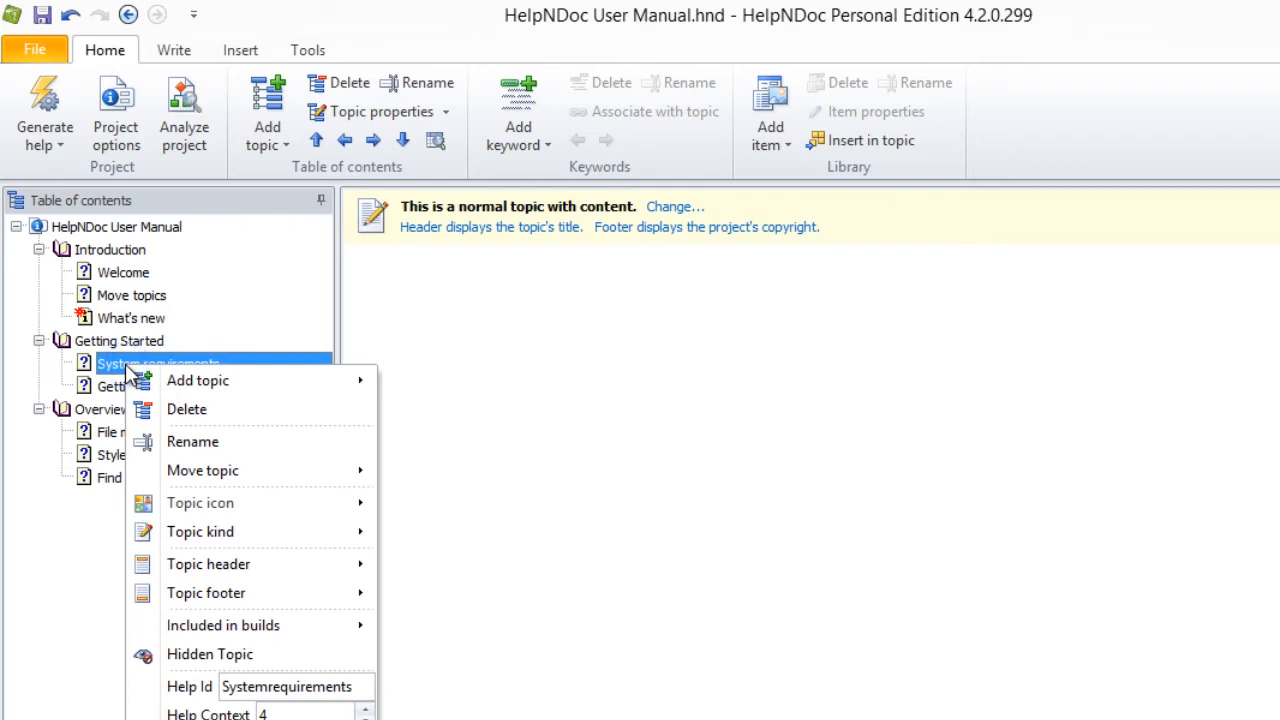
pyautogui.moveTo(200, 502)
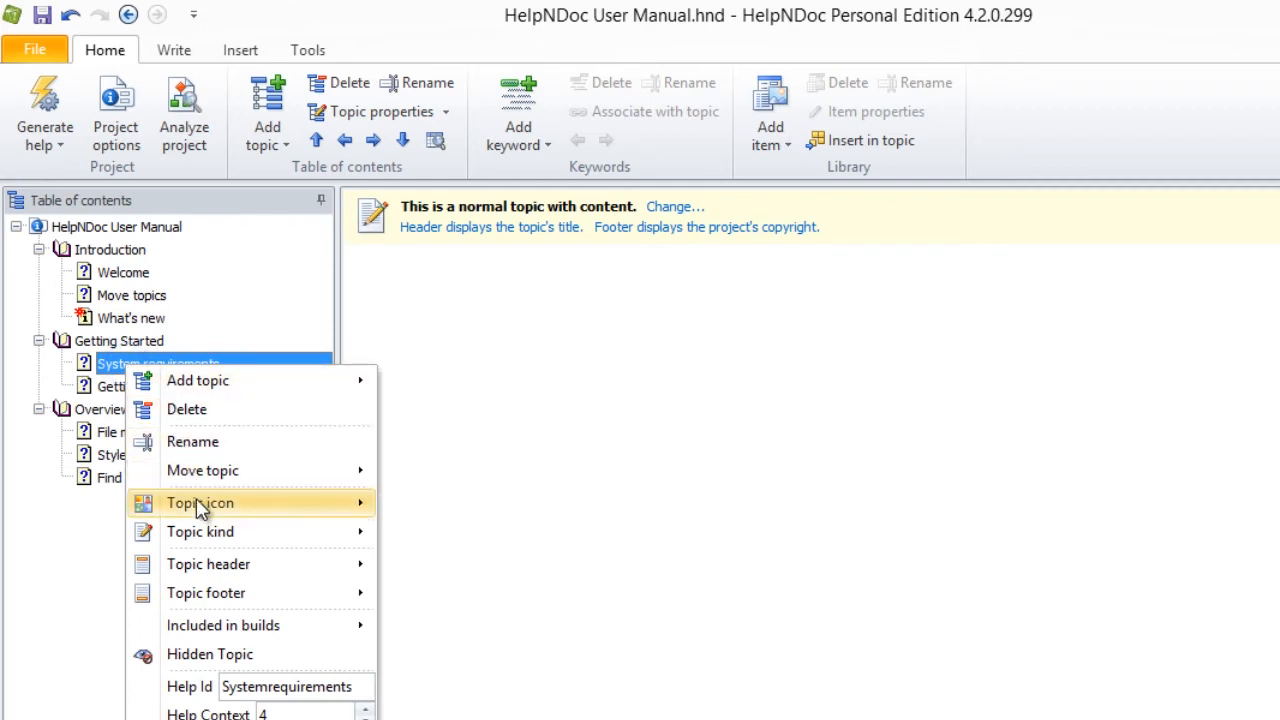
pyautogui.click(200, 502)
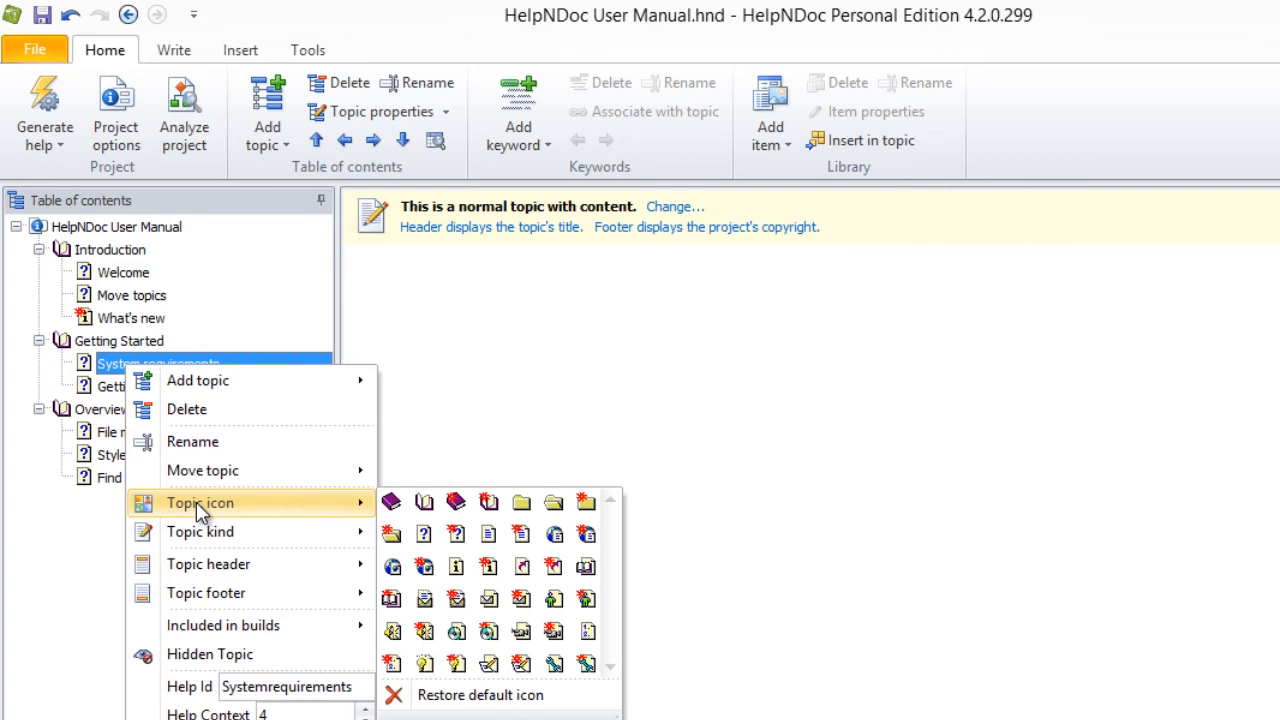
pyautogui.moveTo(360, 528)
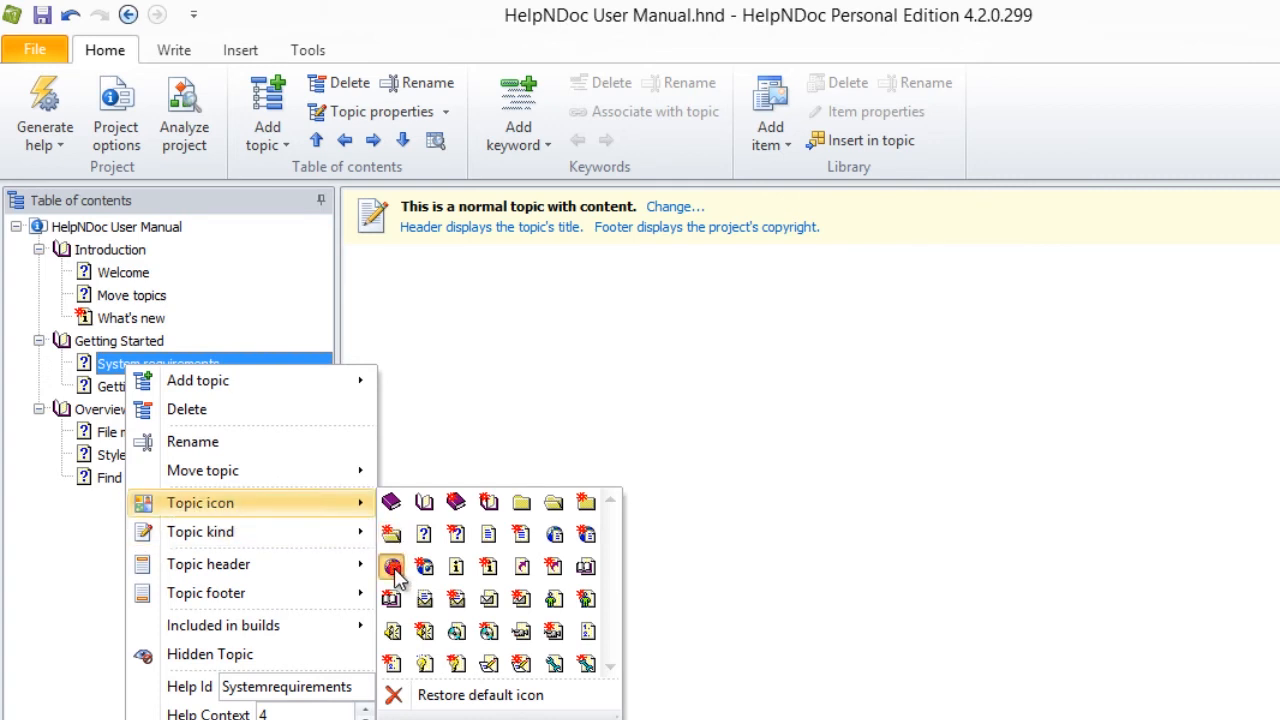
pyautogui.click(392, 568)
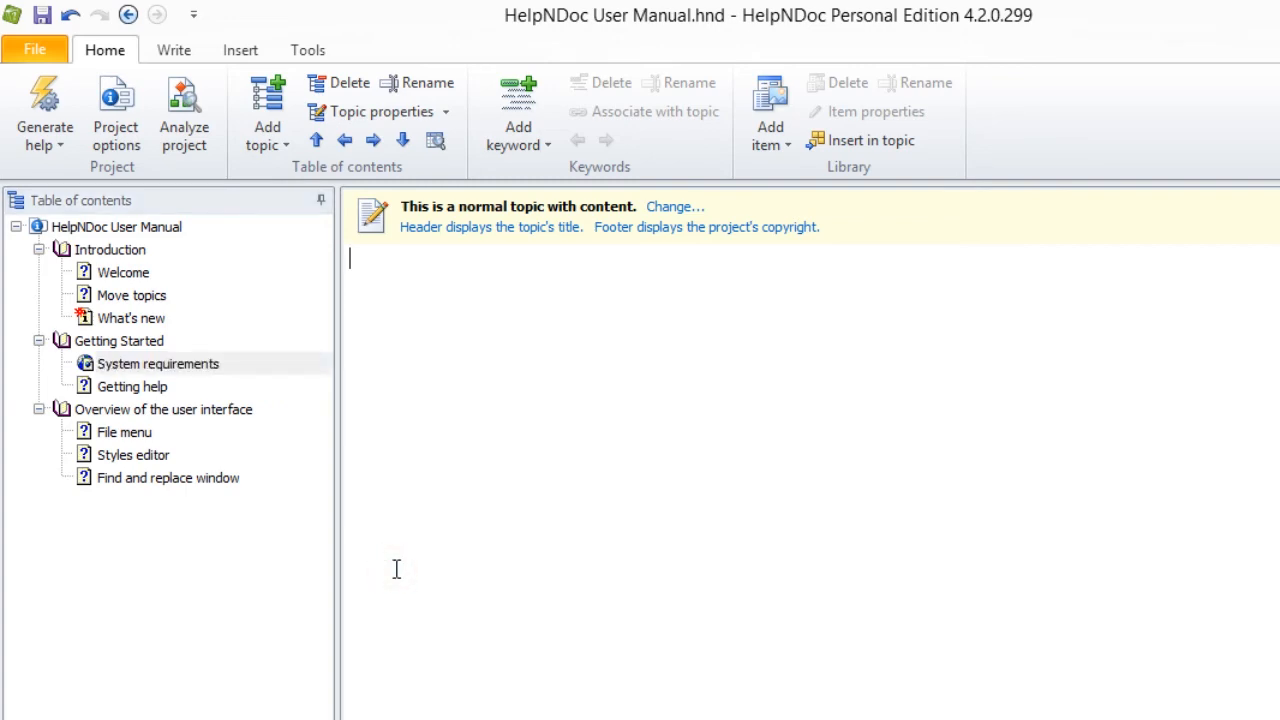
pyautogui.click(1214, 14)
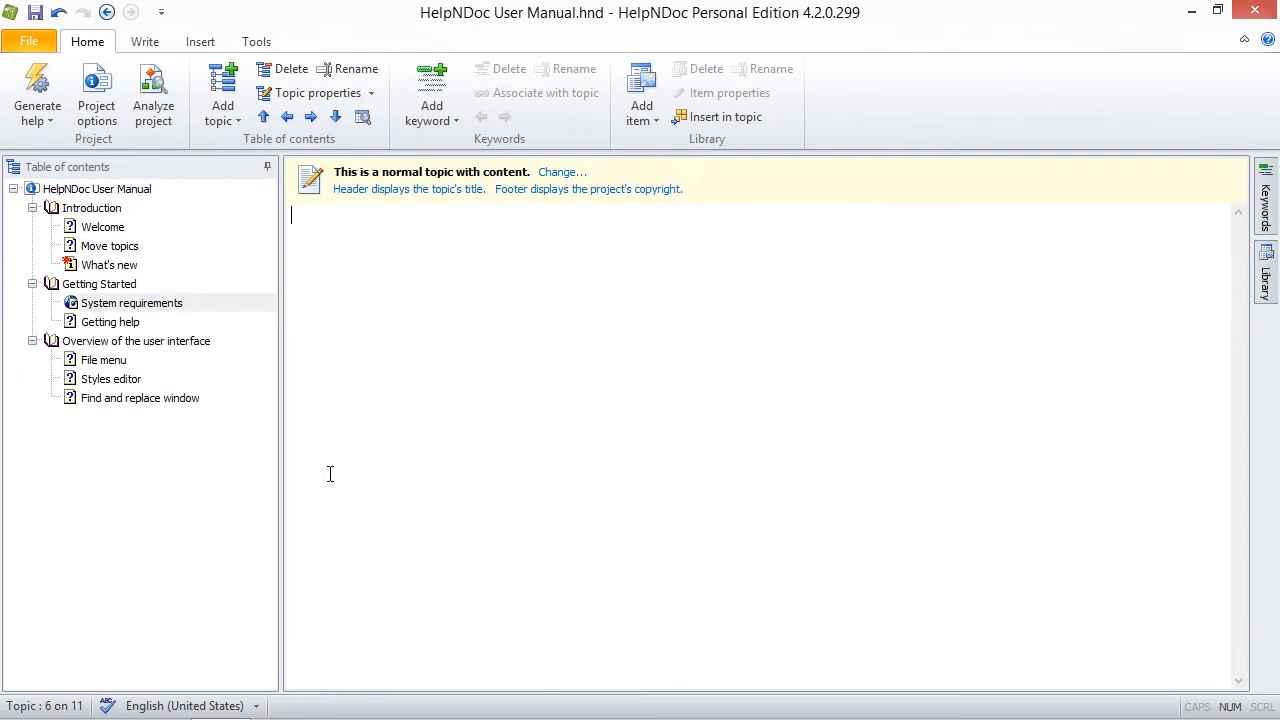